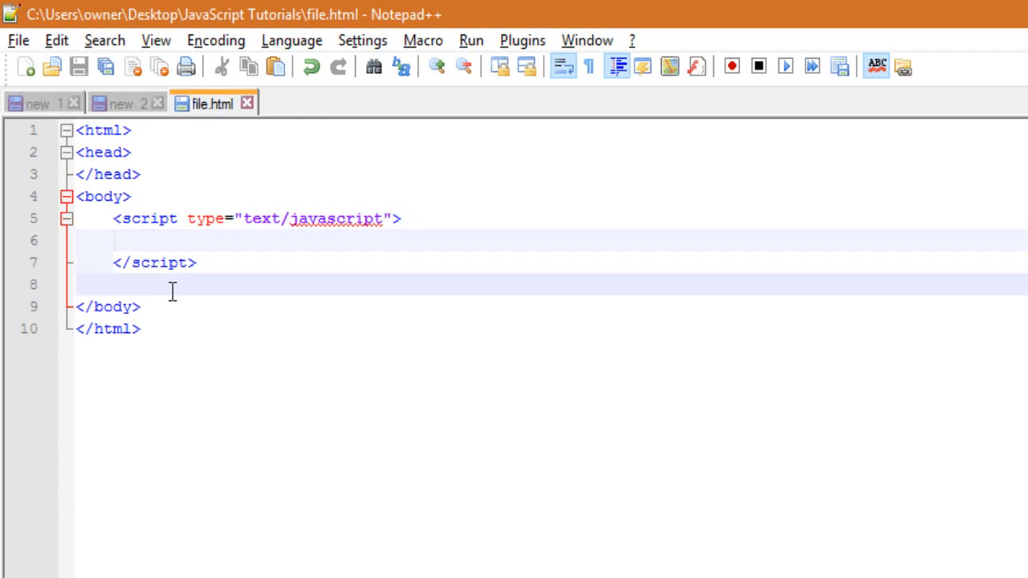
Write <form id="myForm" onsubmit="showData(this)"> with its closing </form> below the script block.
{"action": "type", "text": "<form"}
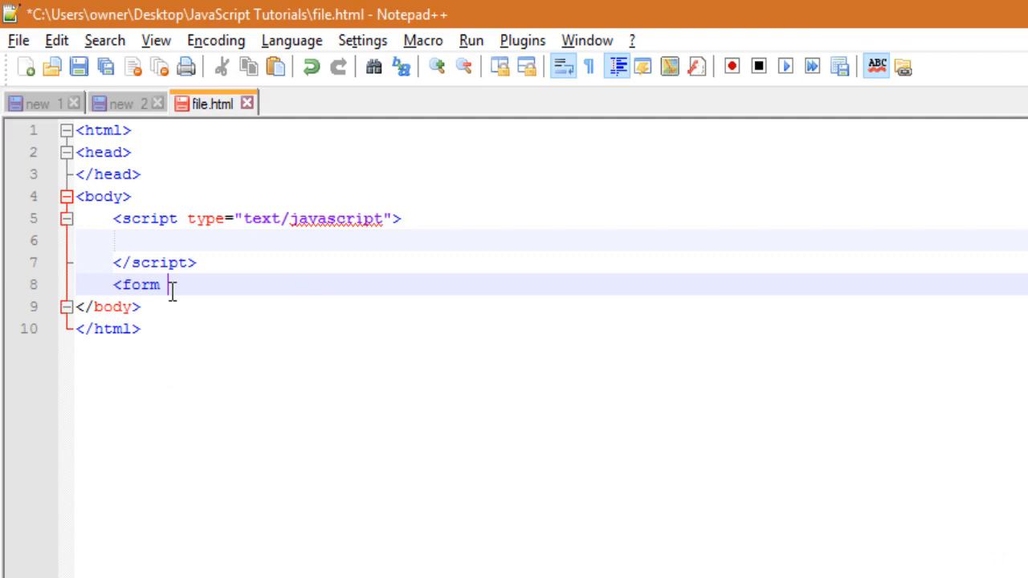
{"action": "type", "text": "id=\"\""}
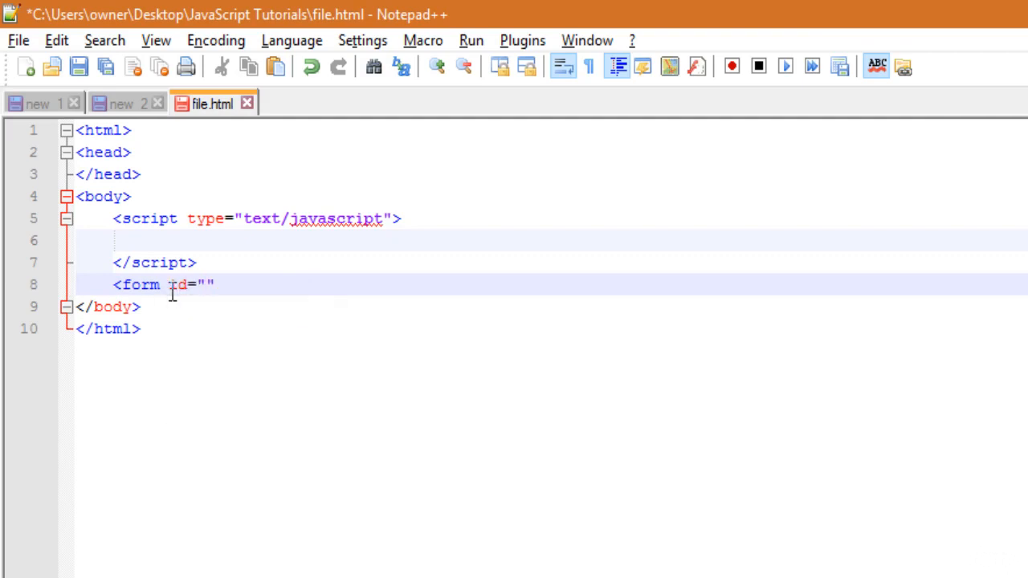
{"action": "type", "text": "myForm"}
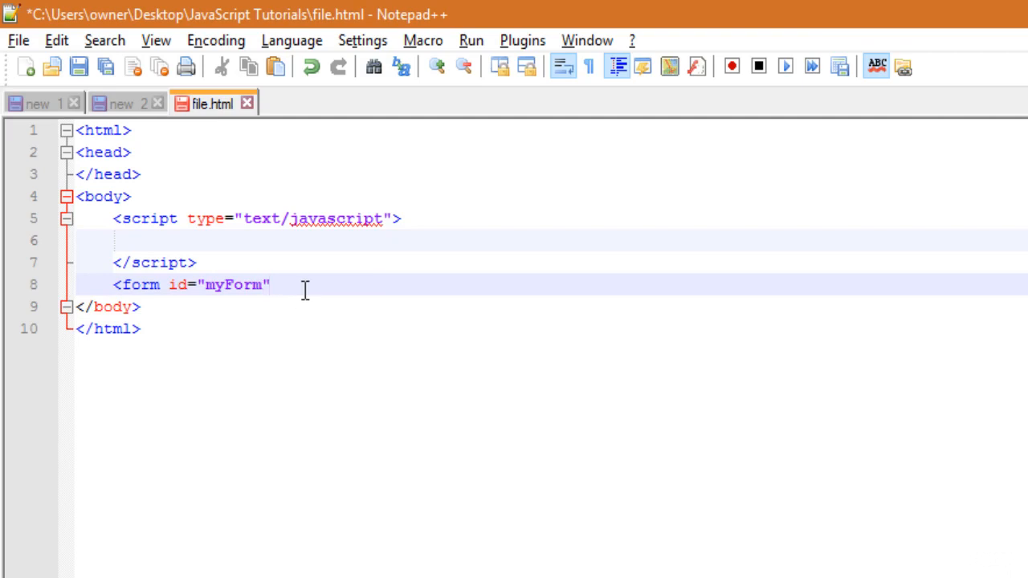
{"action": "type", "text": "onsubmit=\""}
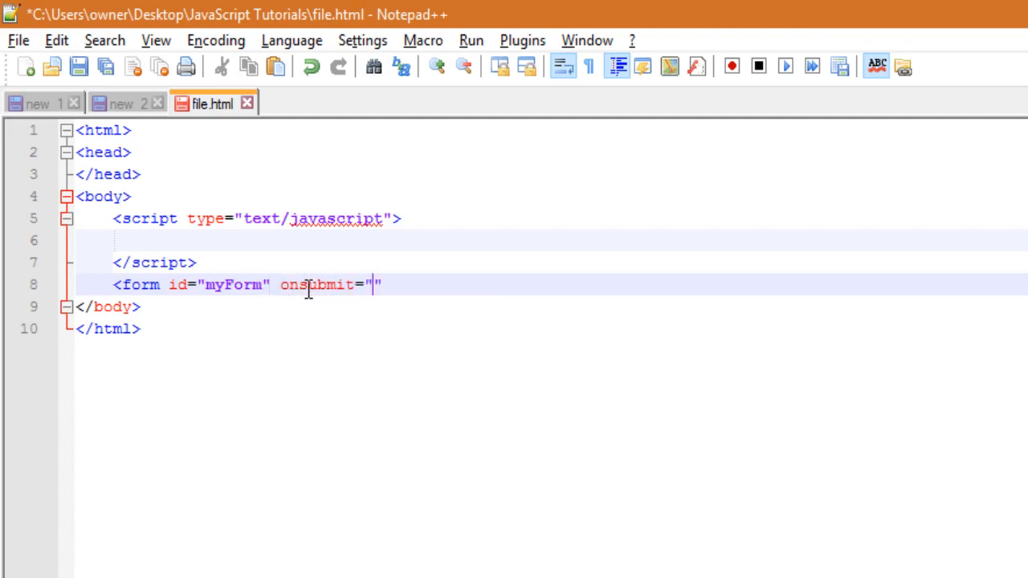
{"action": "type", "text": "showData(thi"}
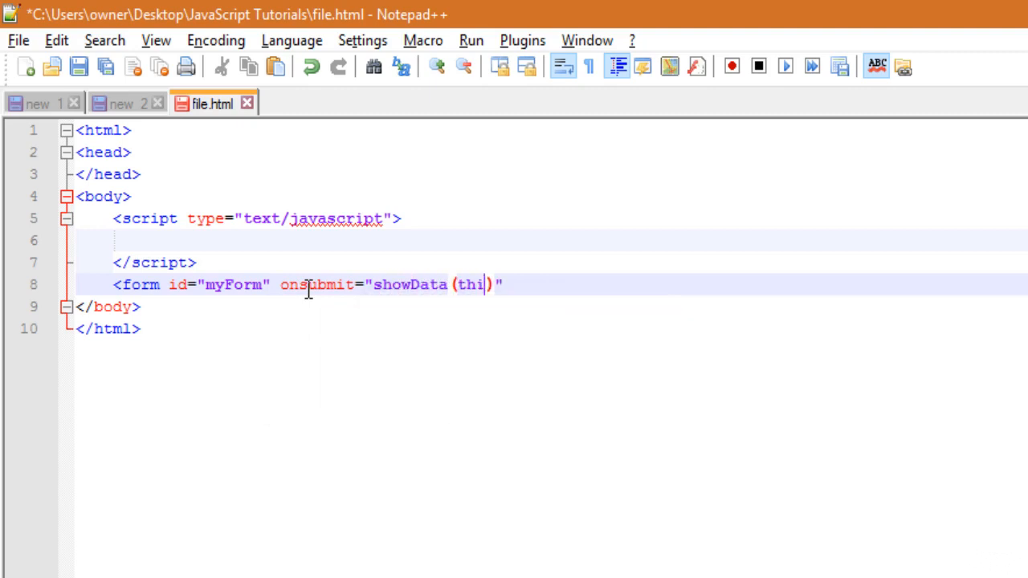
{"action": "type", "text": "s"}
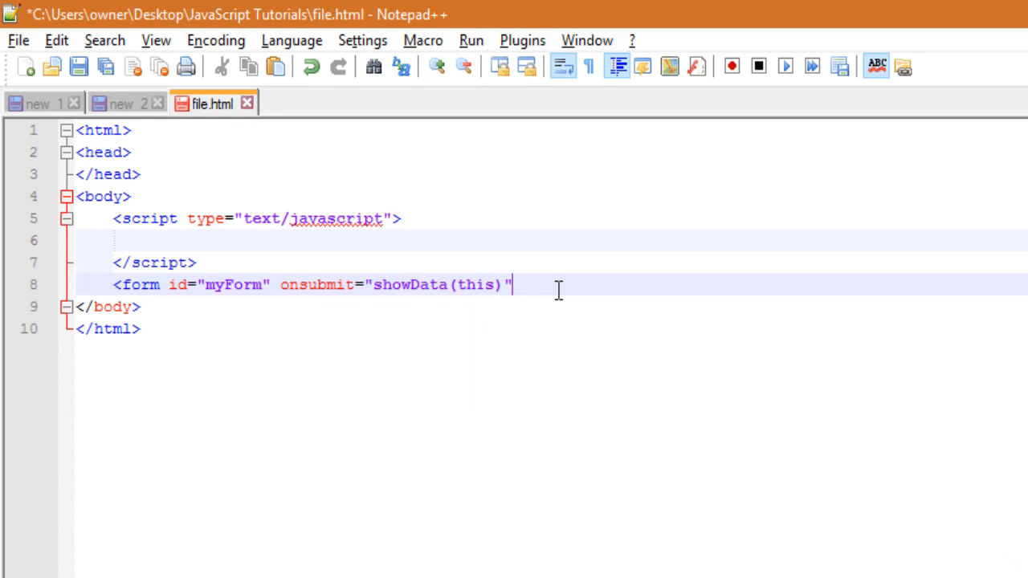
{"action": "type", "text": "</f"}
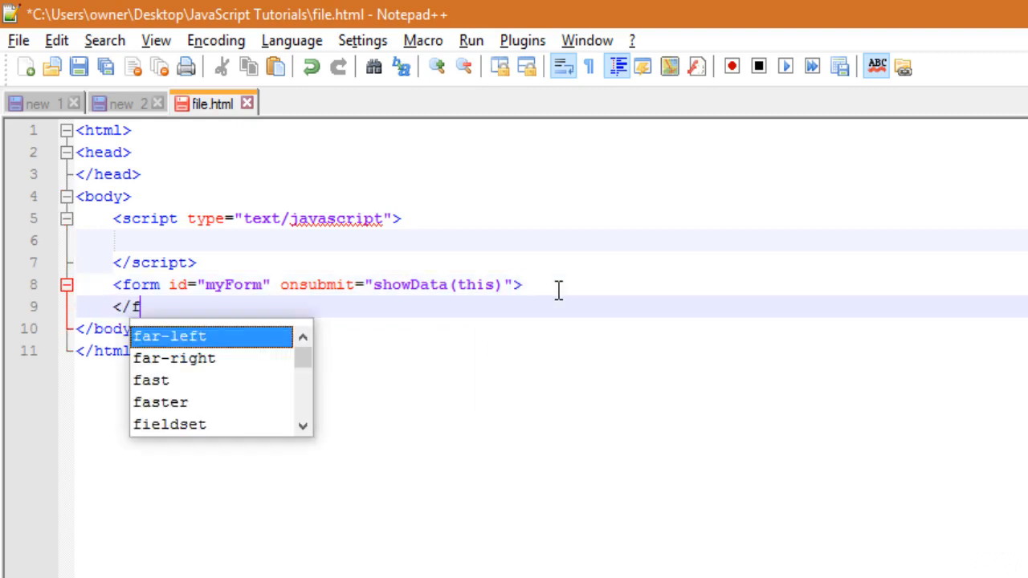
{"action": "type", "text": "orm>"}
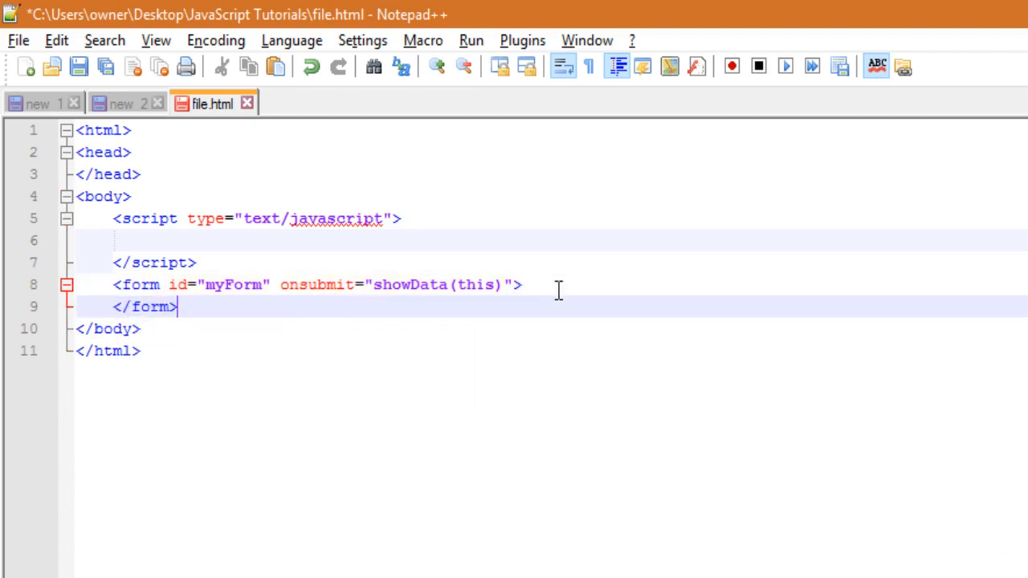
{"action": "mouse_move", "coordinate": [430, 265]}
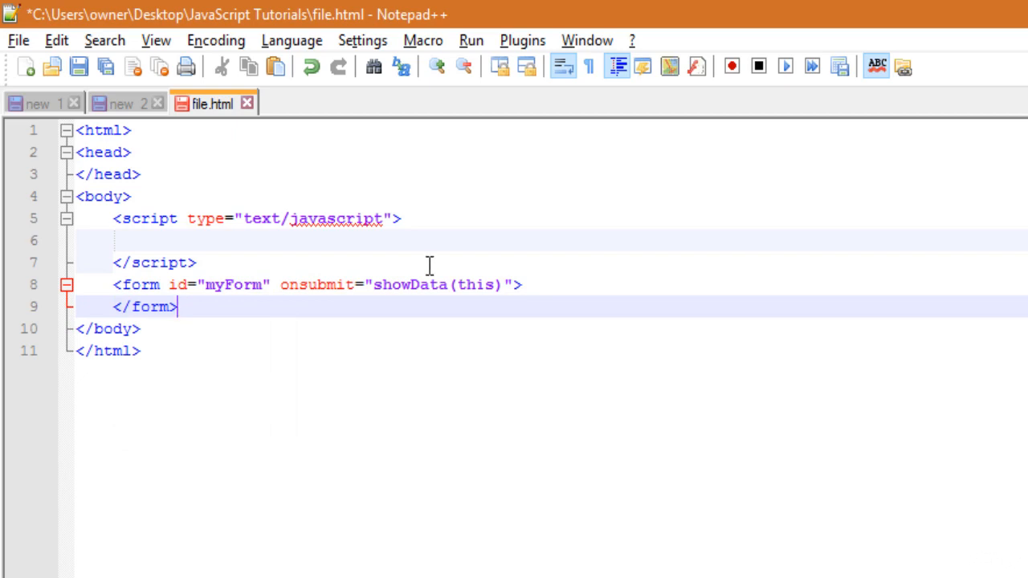
{"action": "double_click", "coordinate": [233, 284]}
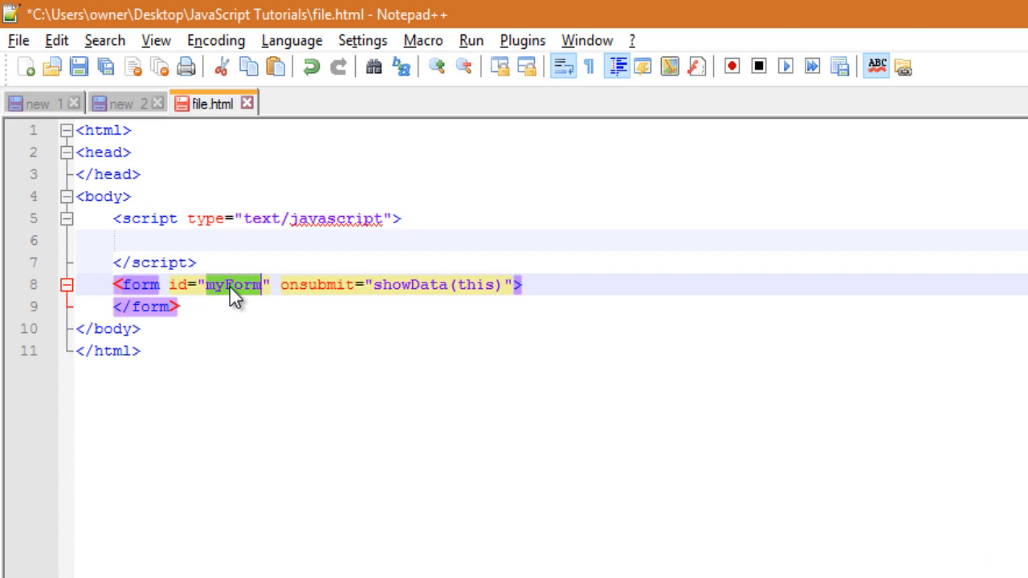
{"action": "double_click", "coordinate": [318, 284]}
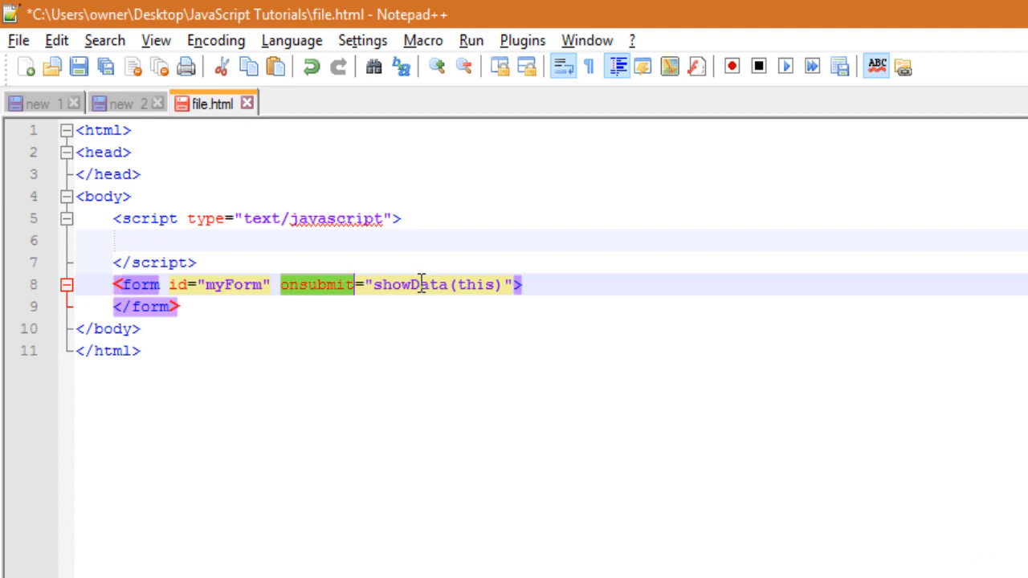
{"action": "double_click", "coordinate": [410, 284]}
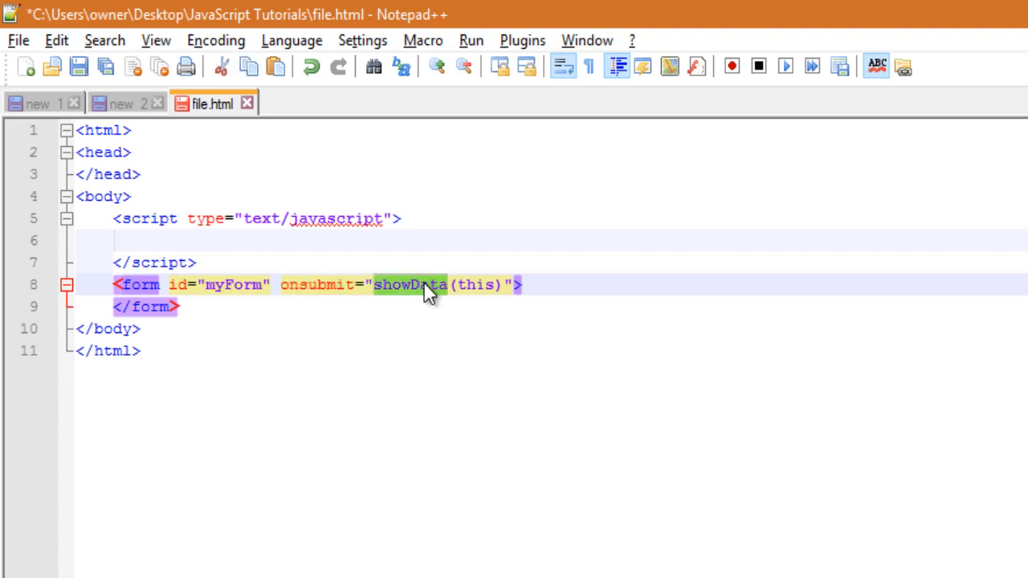
{"action": "double_click", "coordinate": [473, 286]}
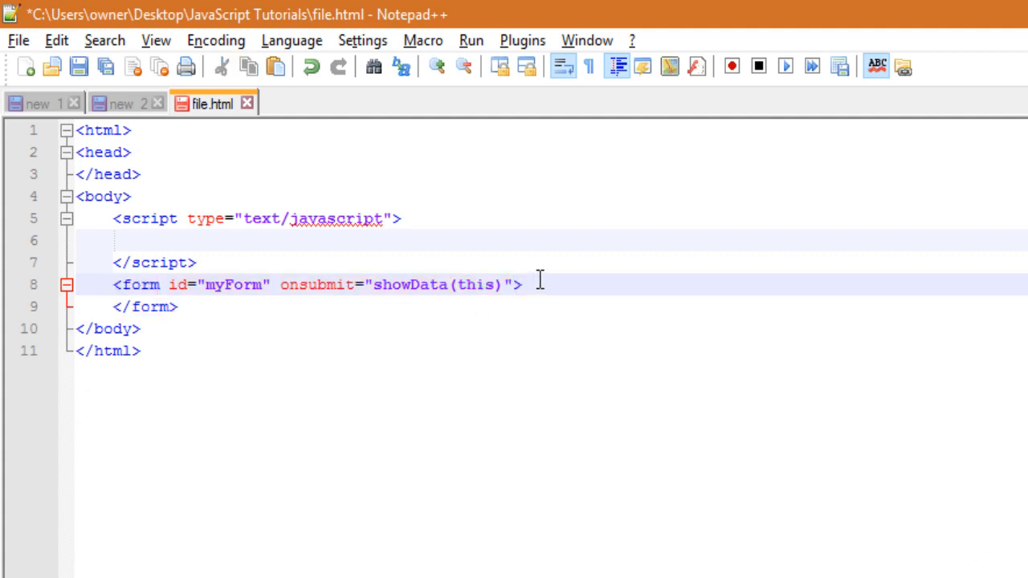
Write Enter Name: <input type="text" id="field1"> inside the form.
{"action": "type", "text": "Enter"}
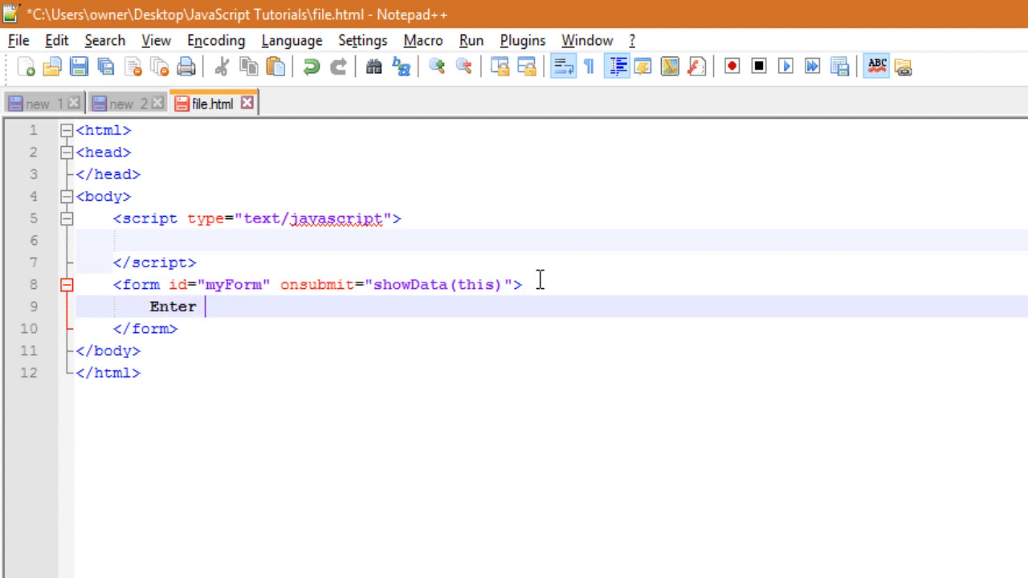
{"action": "type", "text": "Name:"}
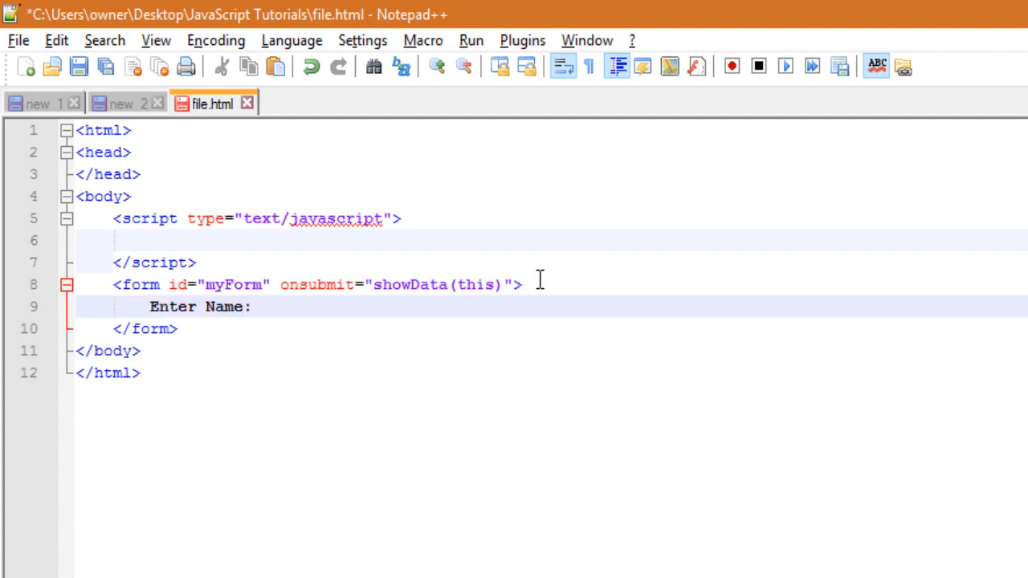
{"action": "type", "text": "<in"}
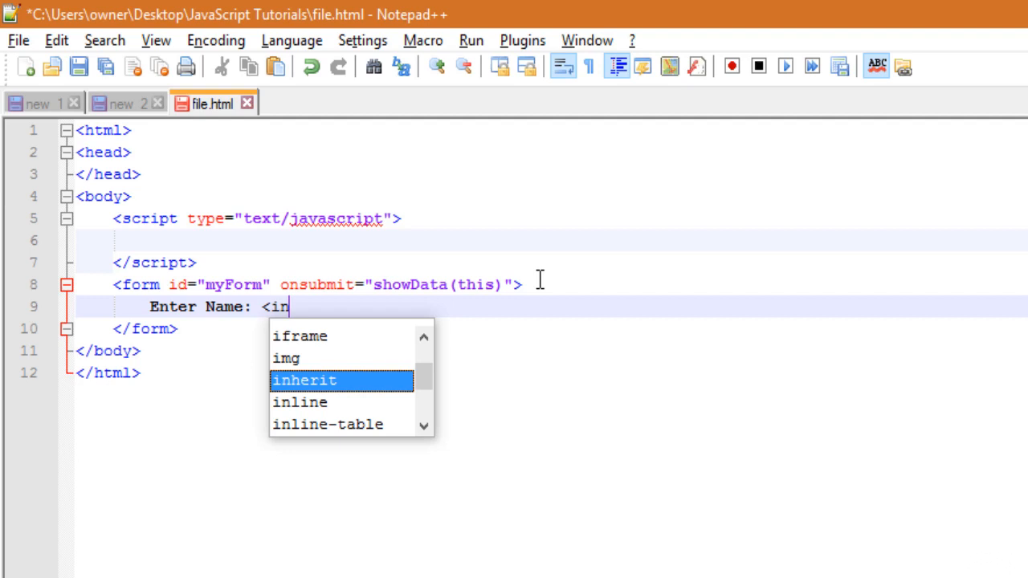
{"action": "type", "text": "put ty"}
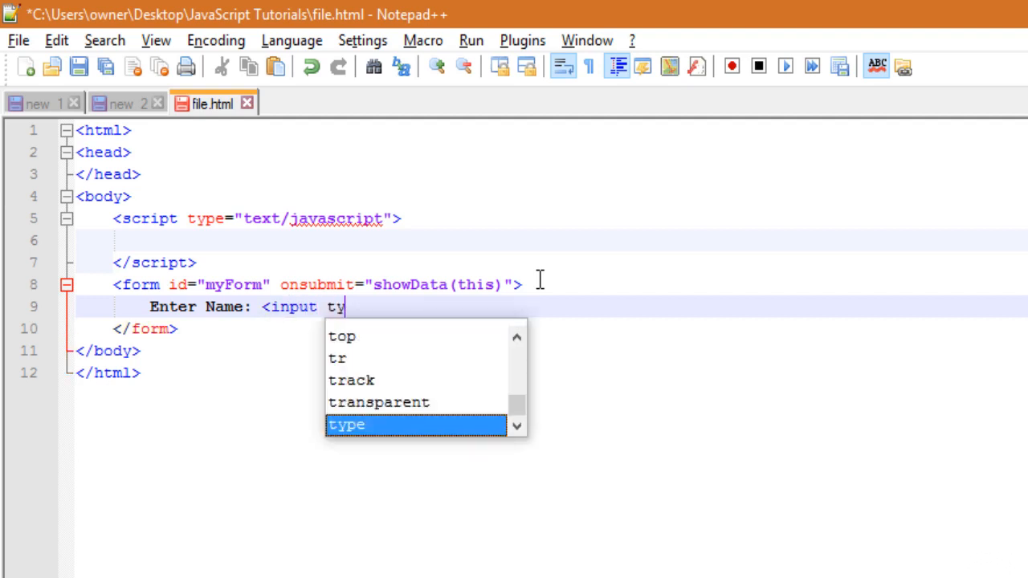
{"action": "type", "text": "pe=\"text"}
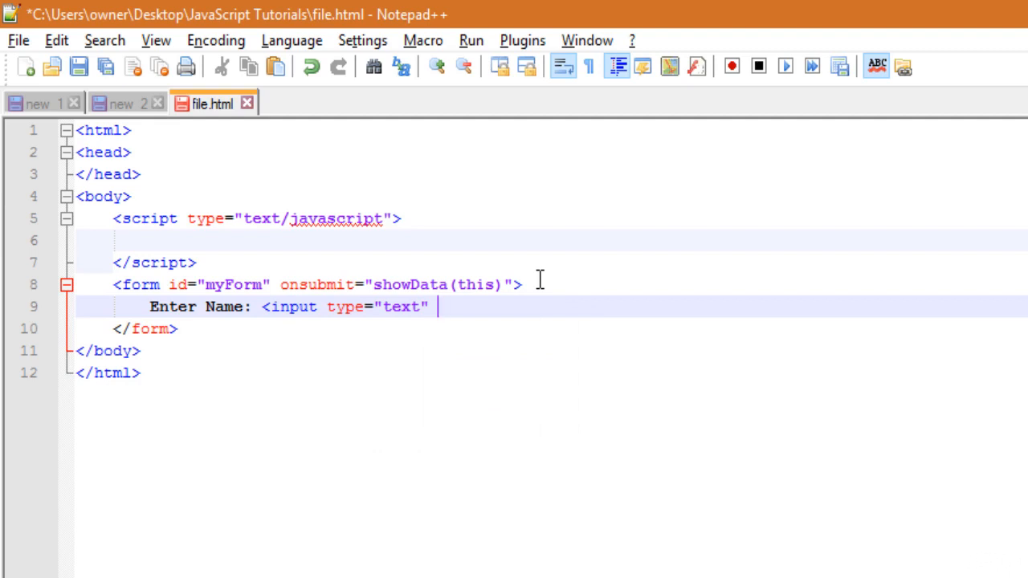
{"action": "type", "text": "id=\"\""}
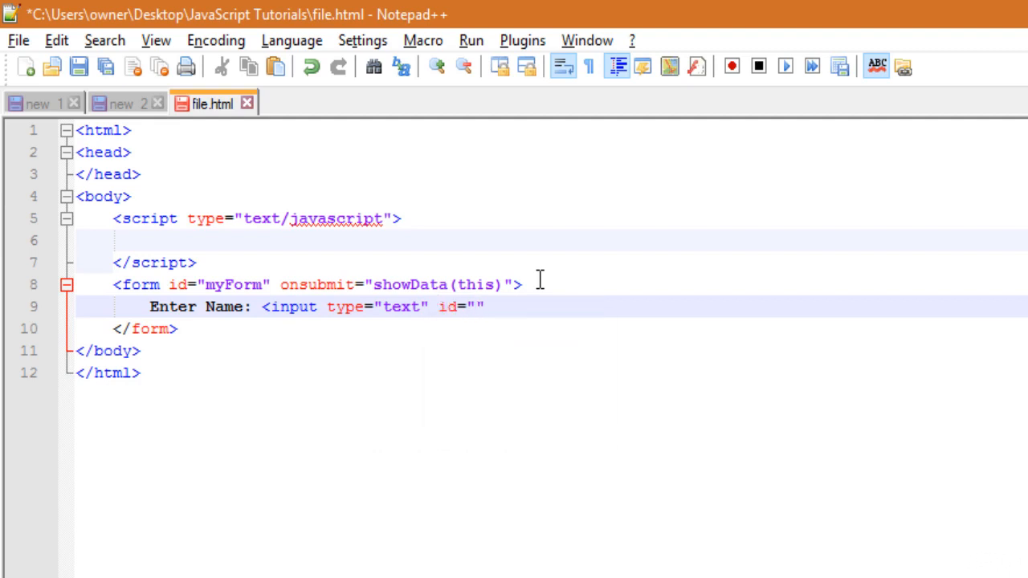
{"action": "type", "text": "field1"}
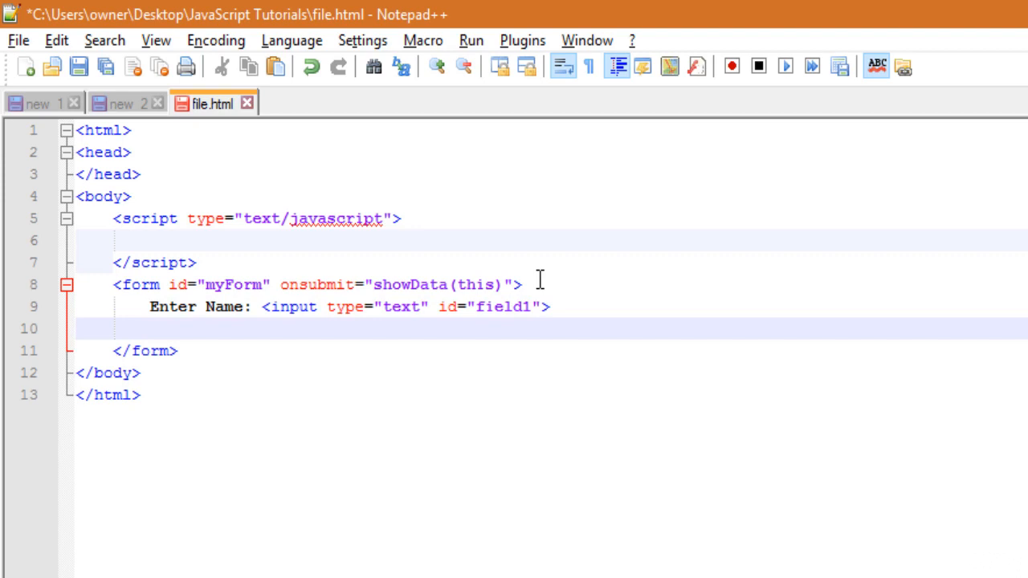
Add two <br> line breaks and a submit-type input after the name field.
{"action": "type", "text": "<br>"}
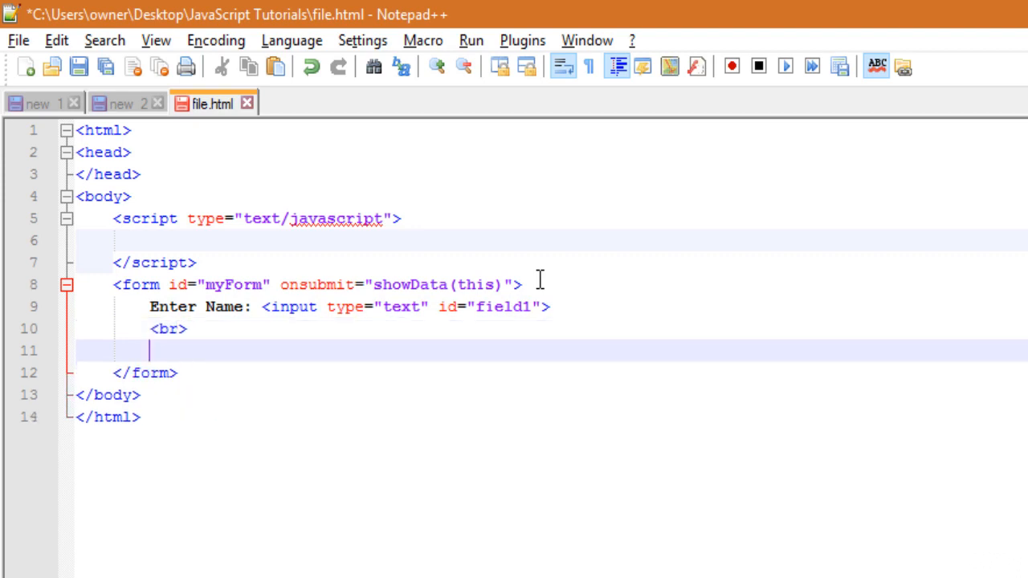
{"action": "type", "text": "<"}
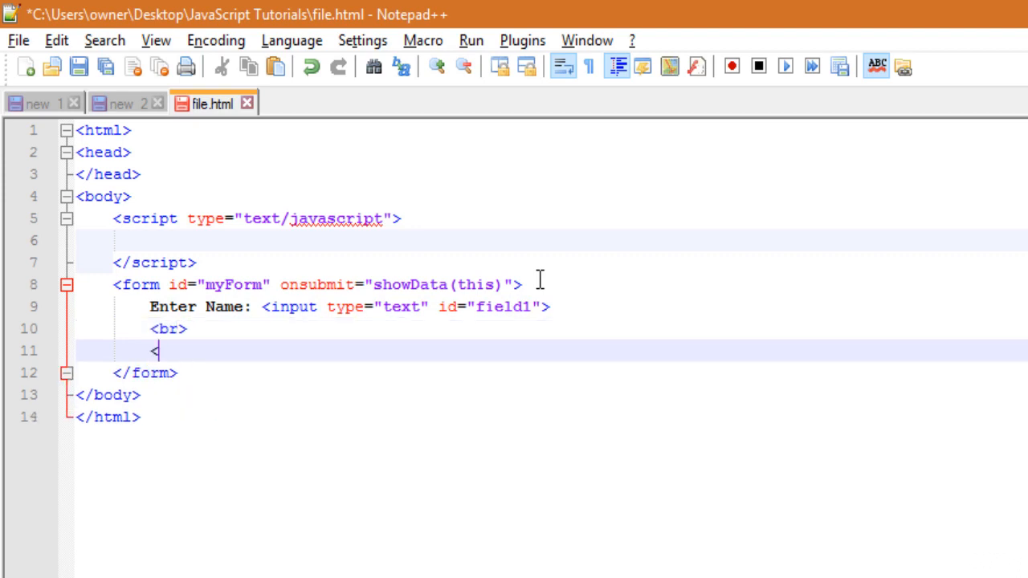
{"action": "type", "text": "br>"}
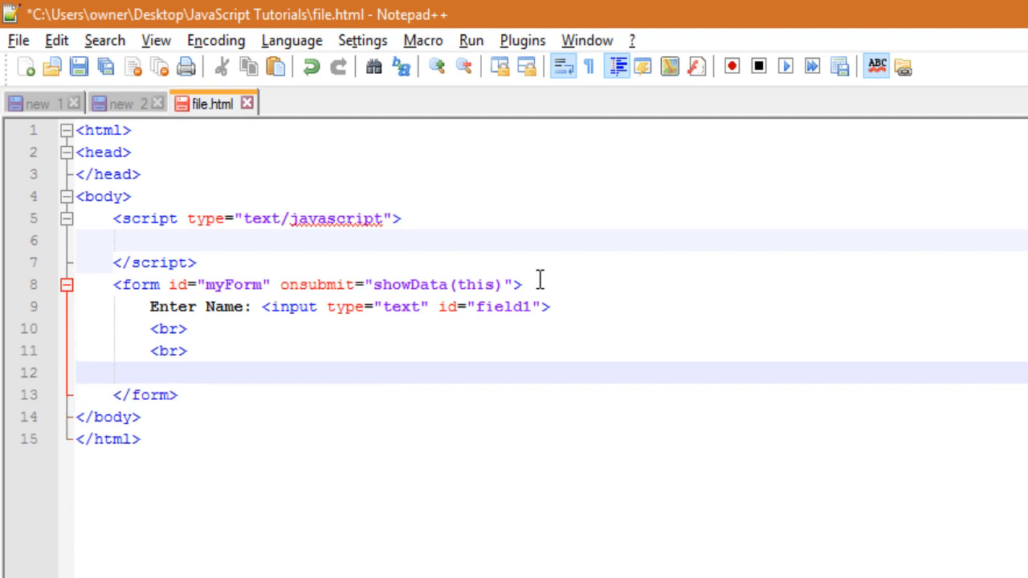
{"action": "type", "text": "<input type=\"\""}
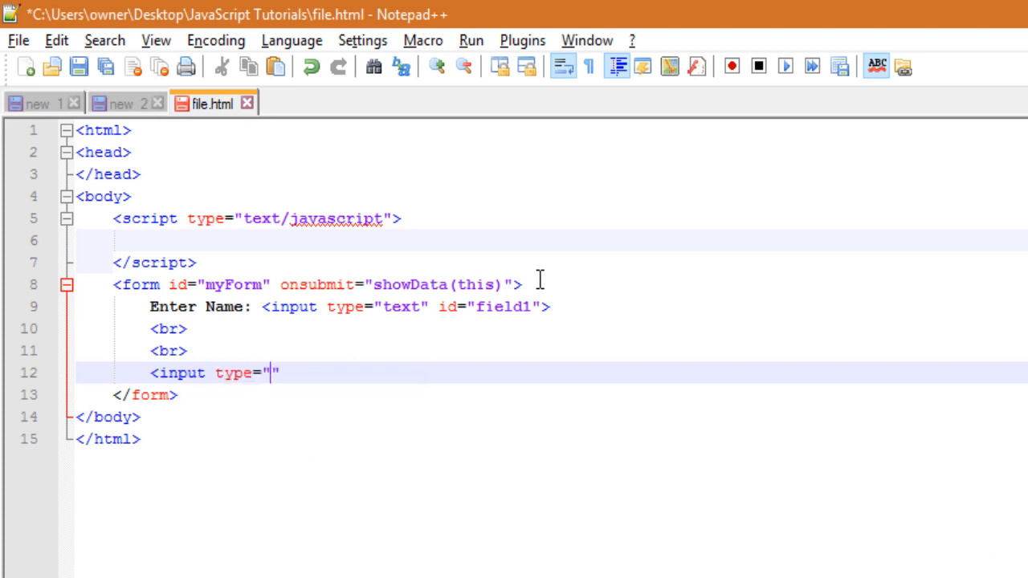
{"action": "type", "text": "submit"}
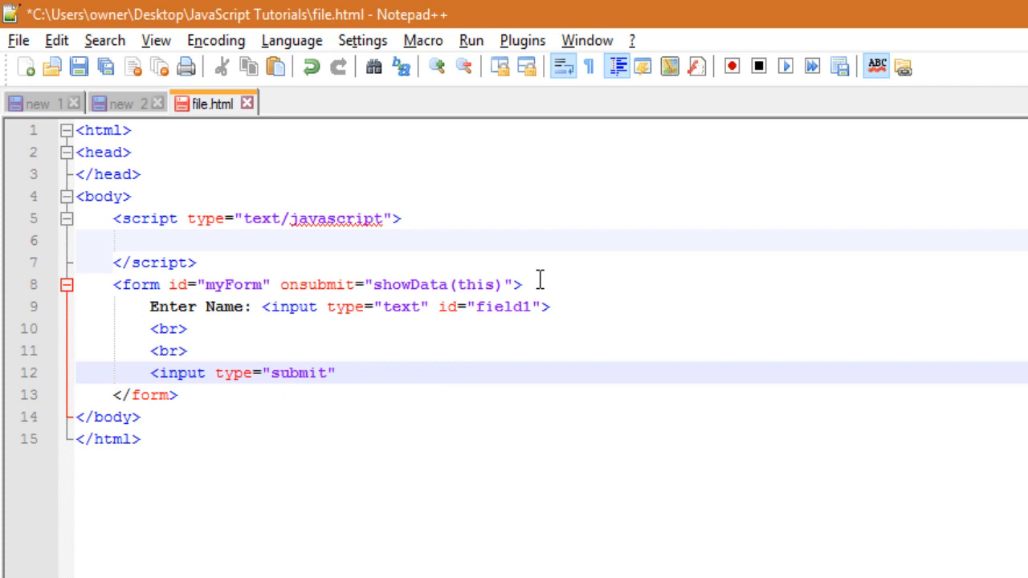
Give the submit input value="submit" so the button is labelled submit.
{"action": "type", "text": "va"}
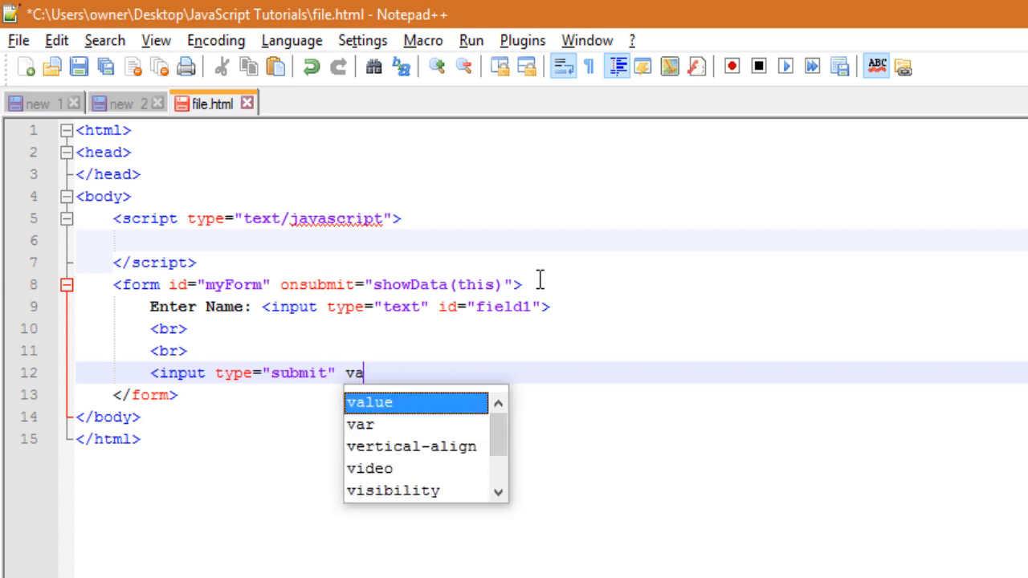
{"action": "key", "text": "Enter"}
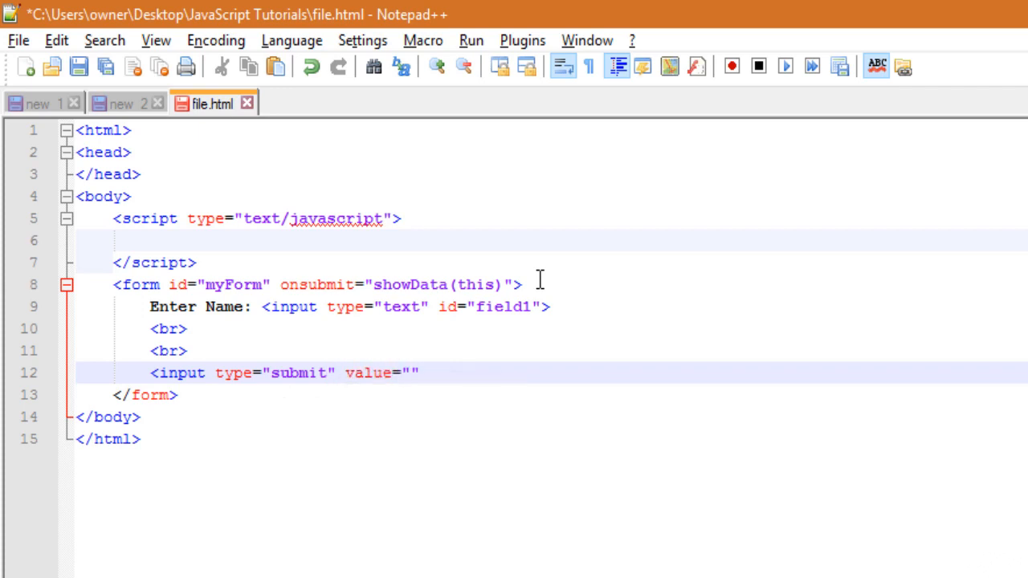
{"action": "type", "text": "submit"}
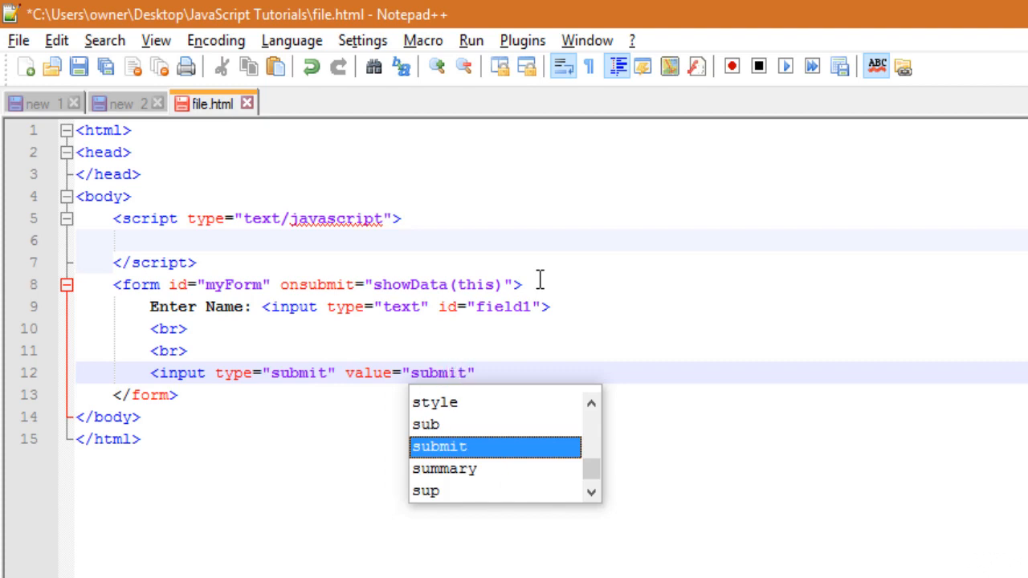
{"action": "key", "text": "Enter"}
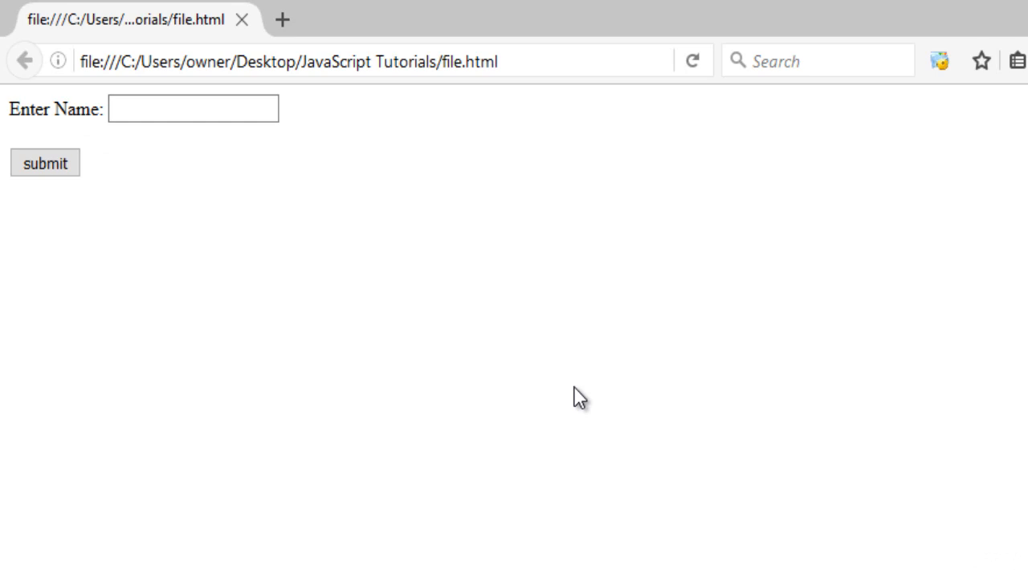
{"action": "mouse_move", "coordinate": [580, 383]}
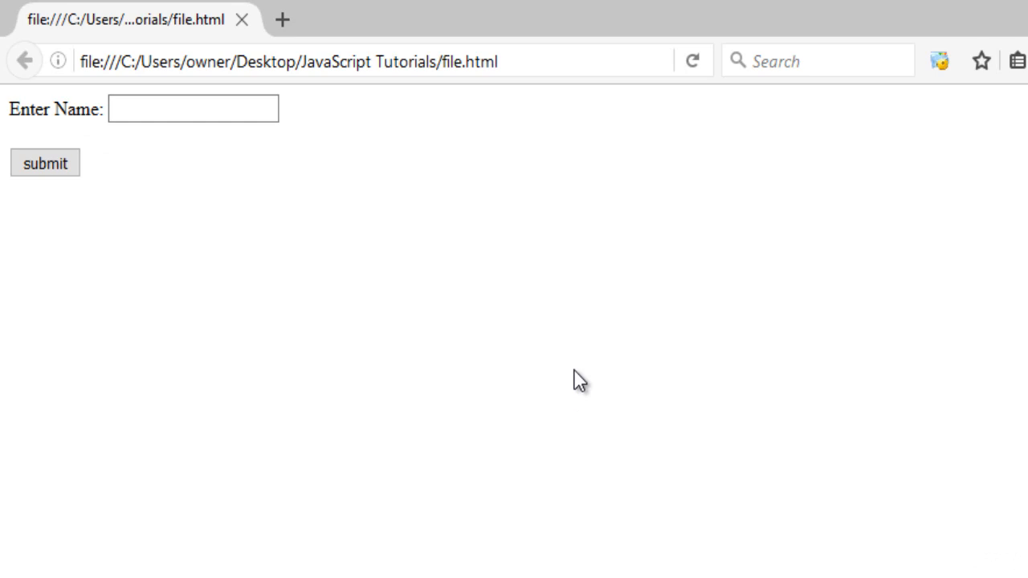
Focus the name field in Firefox and submit the empty form twice, getting no message.
{"action": "left_click", "coordinate": [193, 110]}
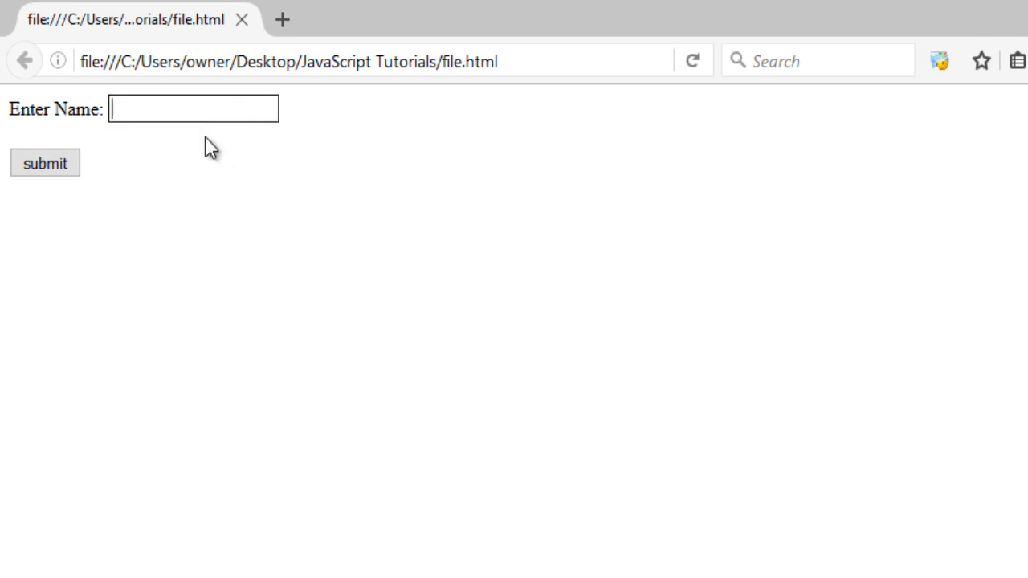
{"action": "left_click", "coordinate": [45, 162]}
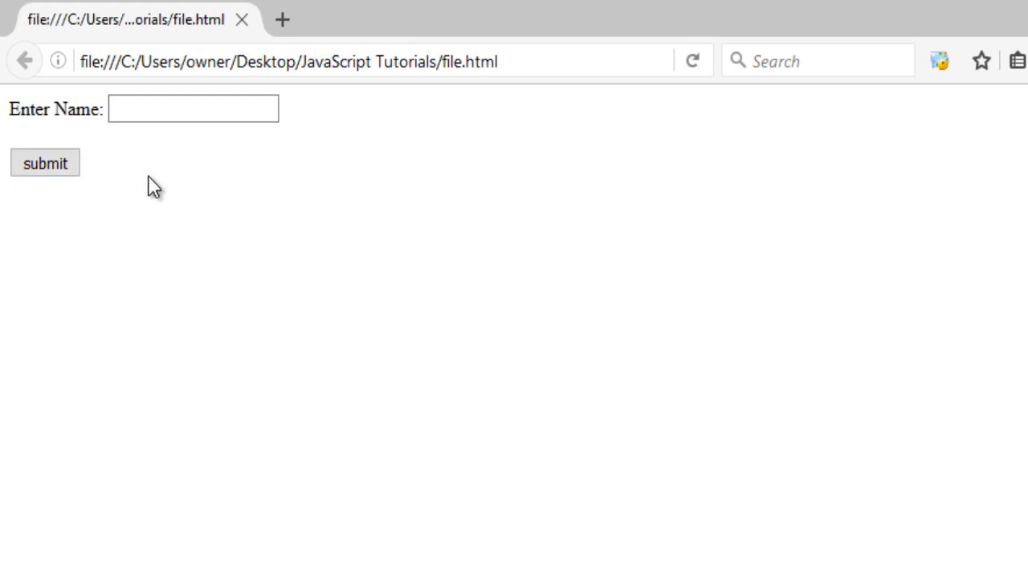
{"action": "left_click", "coordinate": [45, 164]}
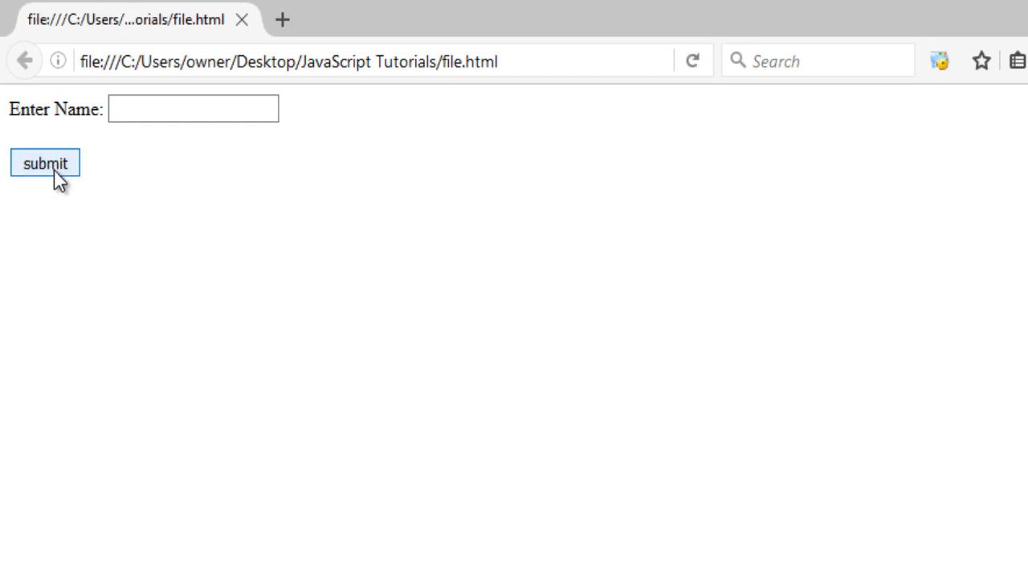
{"action": "mouse_move", "coordinate": [57, 191]}
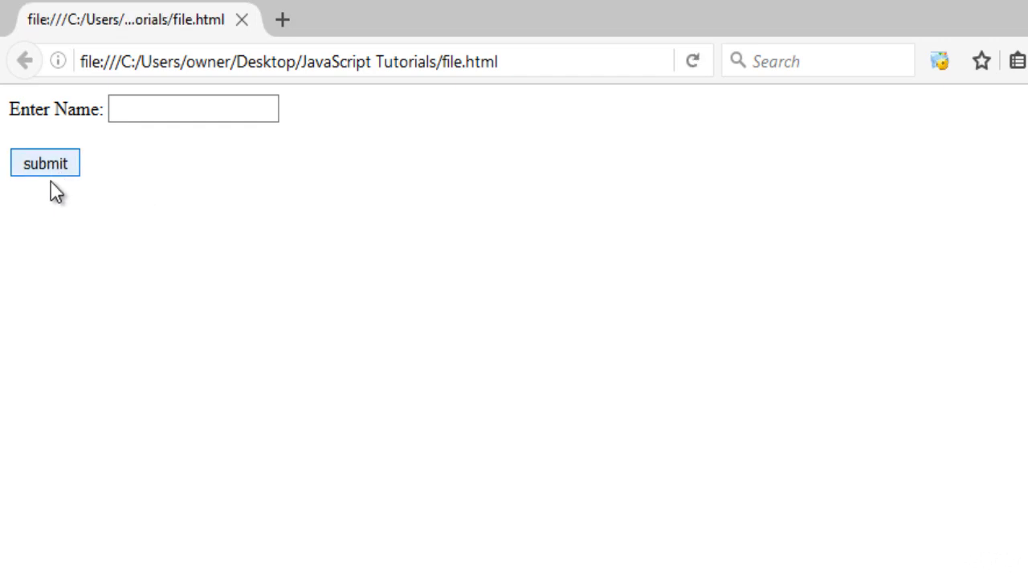
{"action": "left_click", "coordinate": [45, 164]}
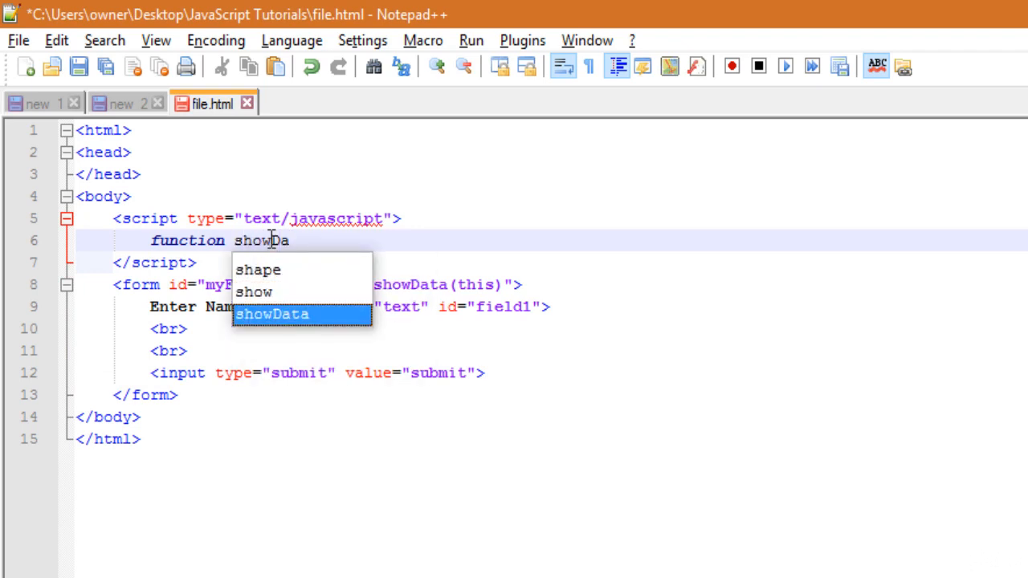
Declare function showData(x){ with an alert starting "You have submitted ".
{"action": "type", "text": "ta"}
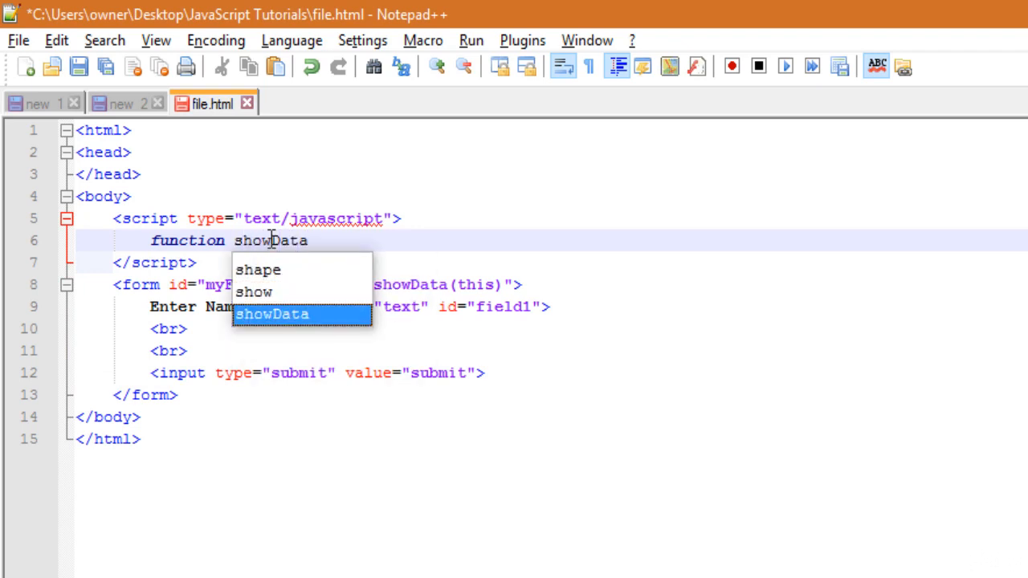
{"action": "type", "text": "(x)"}
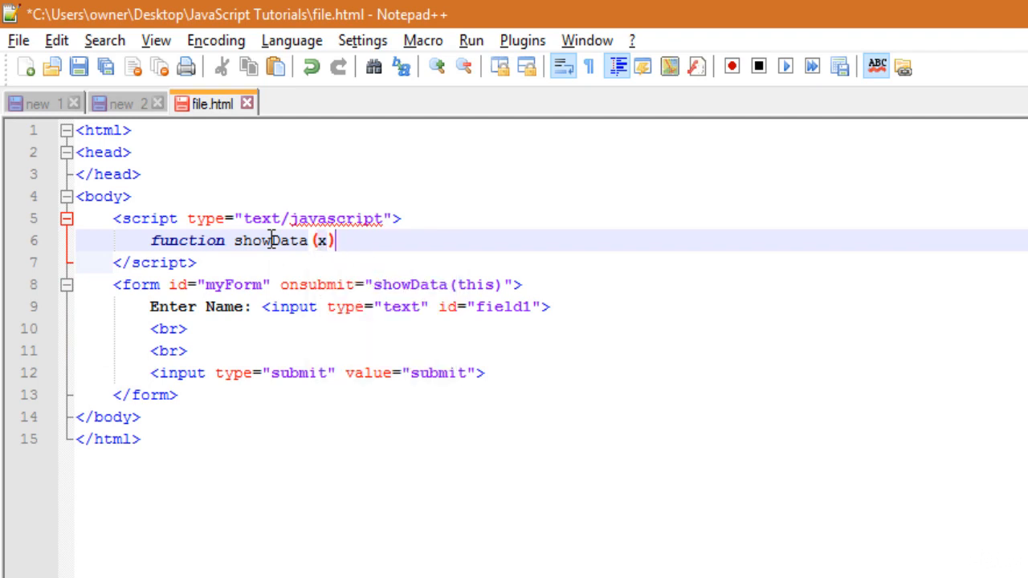
{"action": "type", "text": "{"}
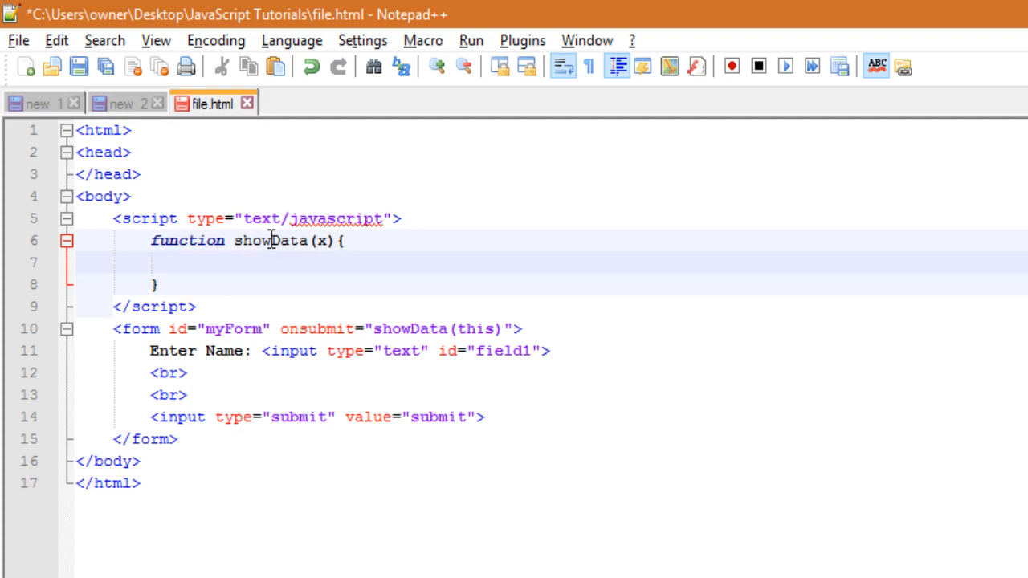
{"action": "type", "text": "alert()"}
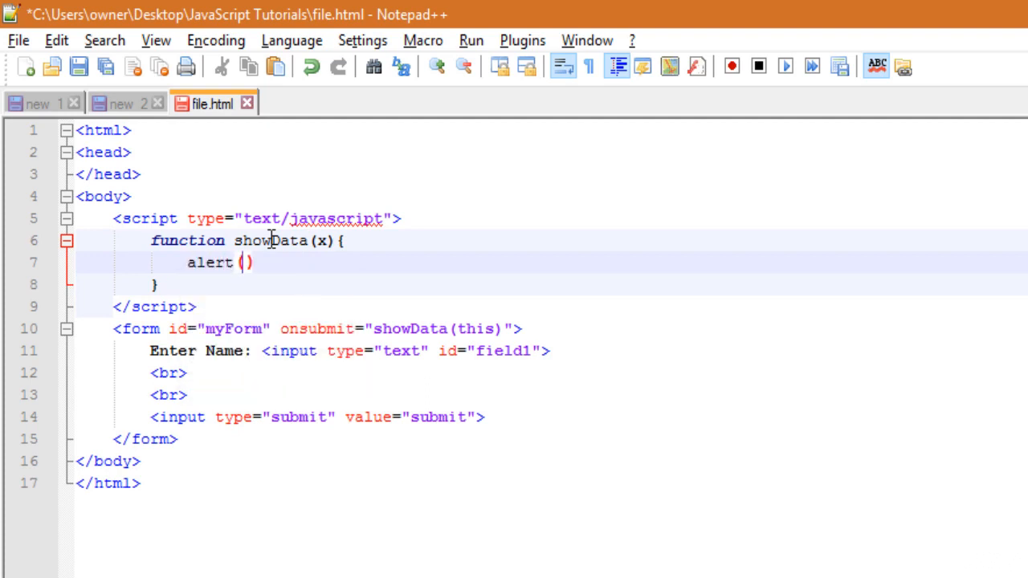
{"action": "type", "text": "\"\""}
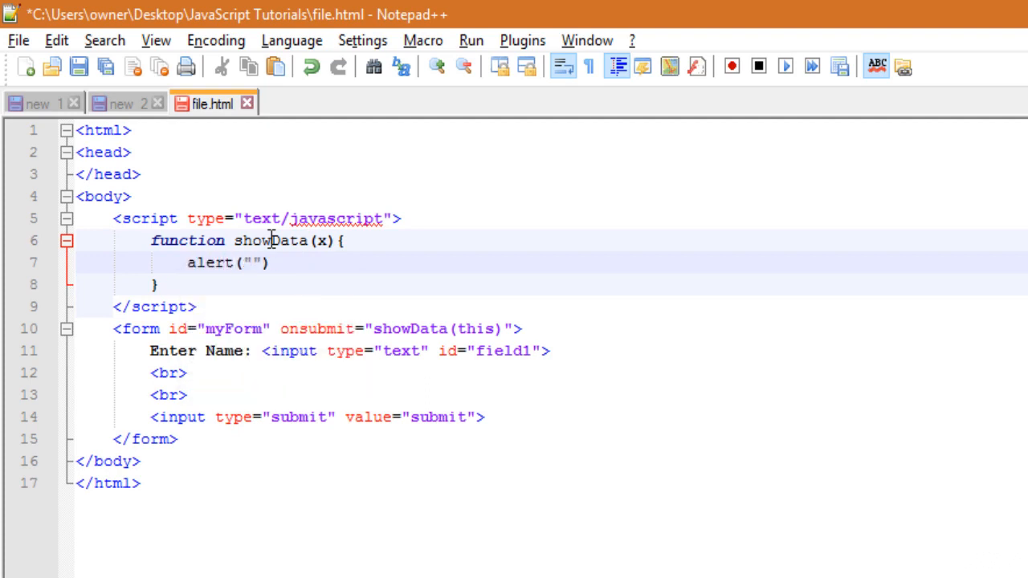
{"action": "type", "text": "You have submitted"}
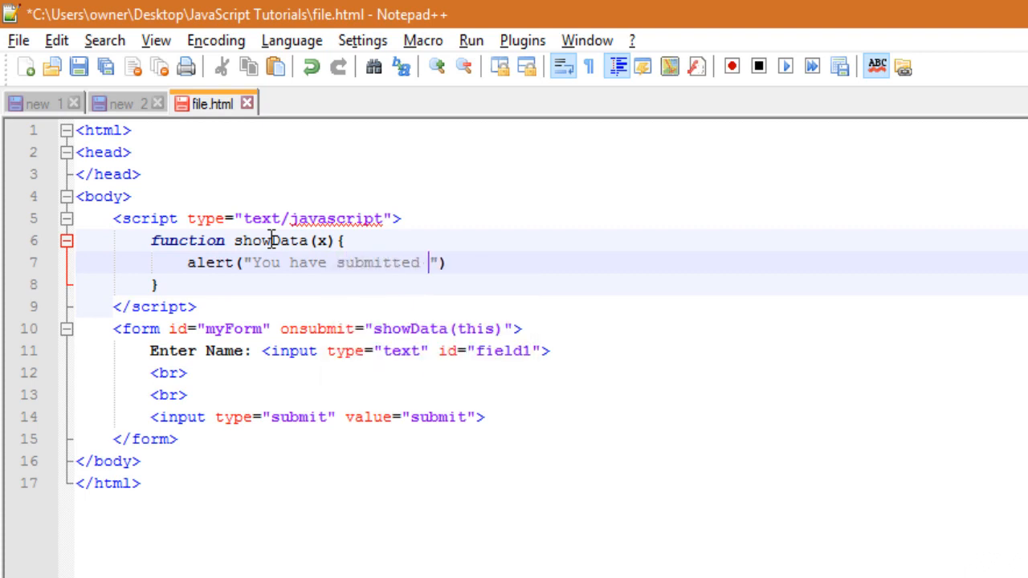
Append + x.id.value to the alert message and end the statement with a semicolon.
{"action": "type", "text": "+"}
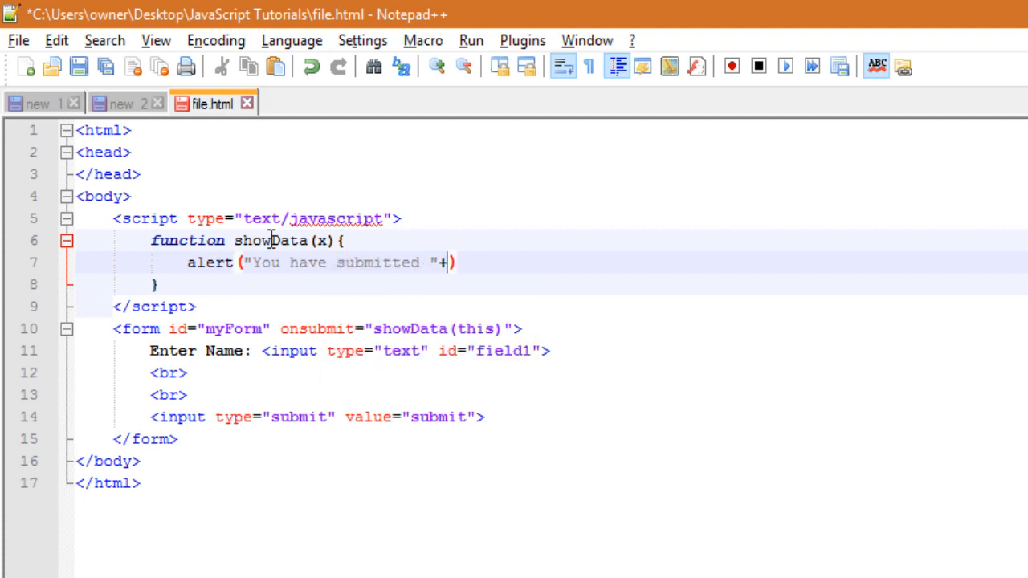
{"action": "type", "text": "x"}
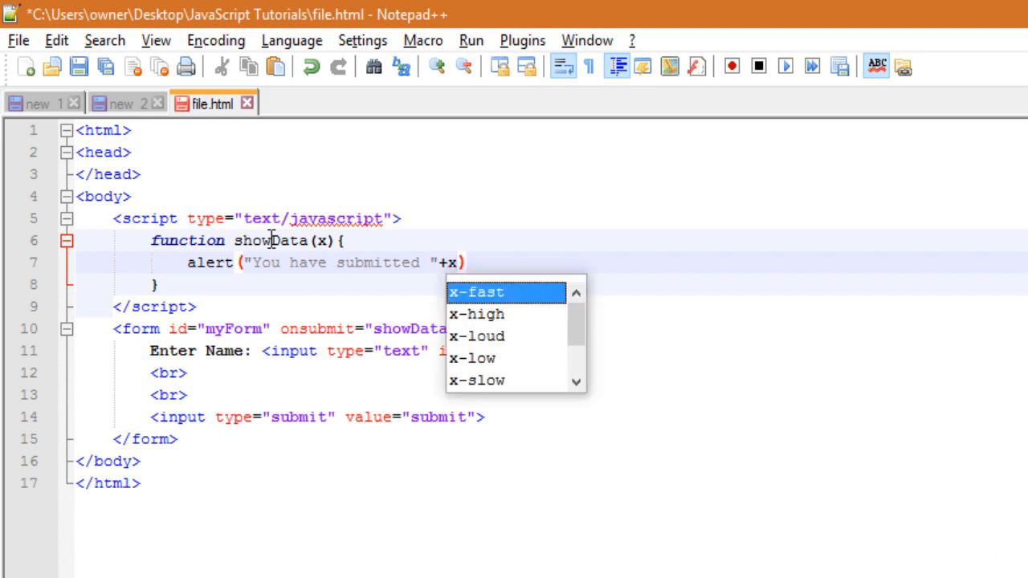
{"action": "type", "text": ".field1"}
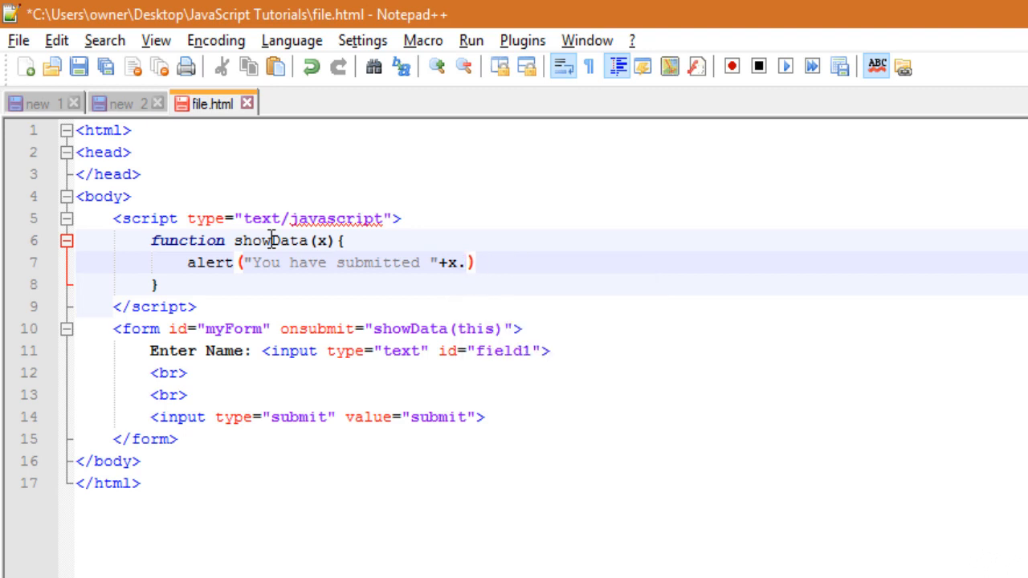
{"action": "type", "text": "id.value"}
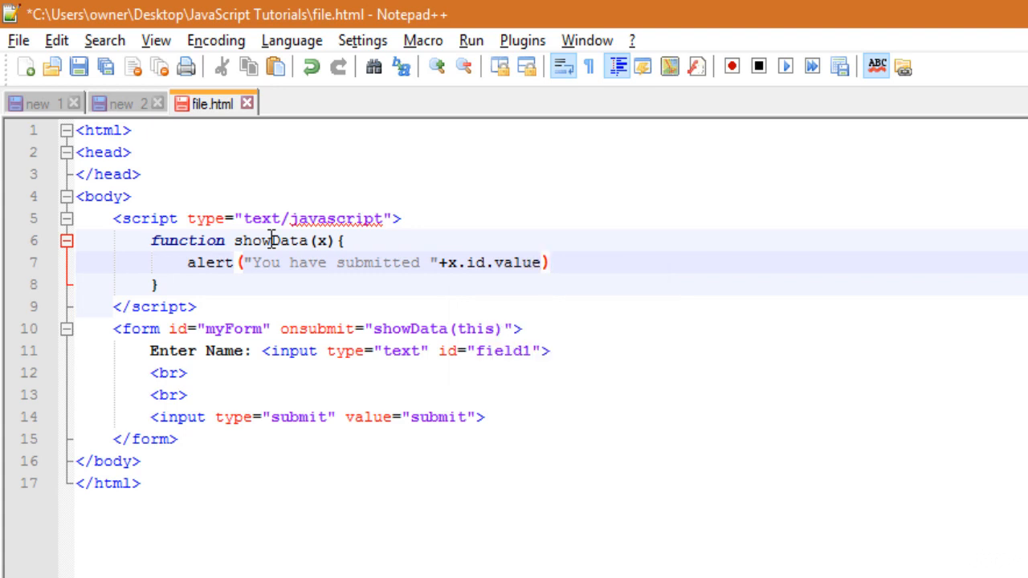
{"action": "type", "text": ";"}
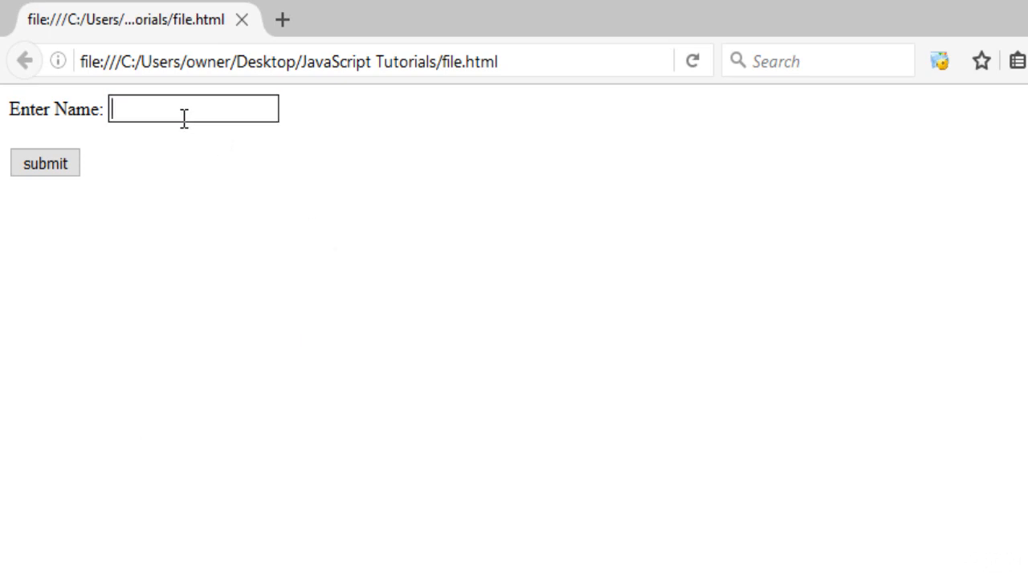
Submit the name Ankit in Firefox and dismiss the "You have submitted undefined" alert.
{"action": "type", "text": "Ankit"}
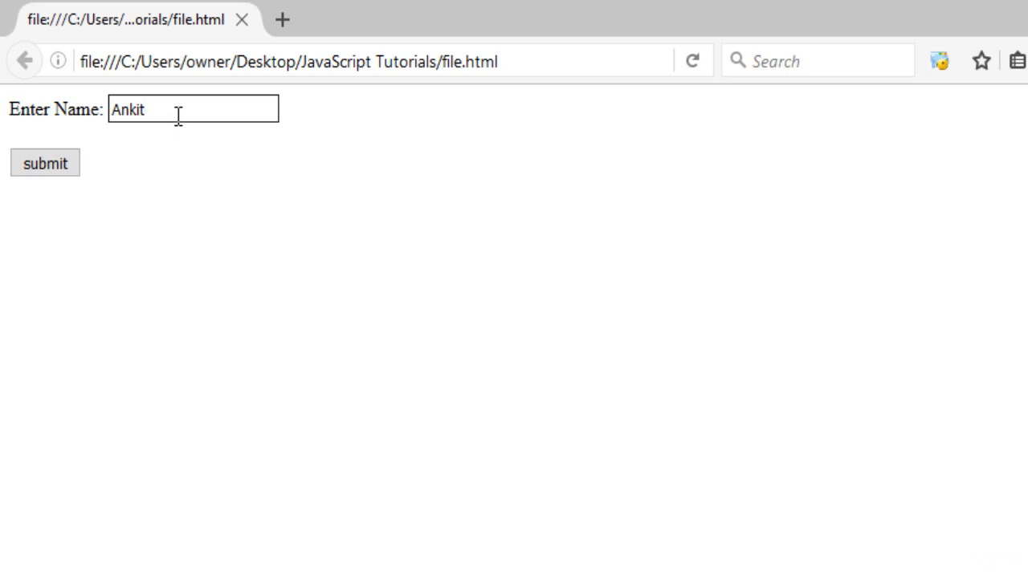
{"action": "left_click", "coordinate": [45, 163]}
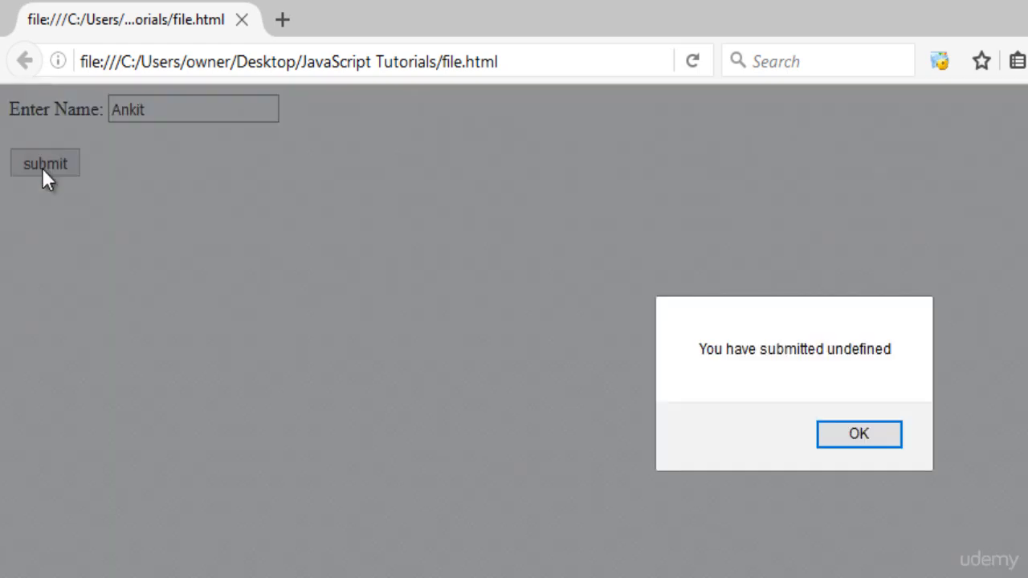
{"action": "double_click", "coordinate": [858, 348]}
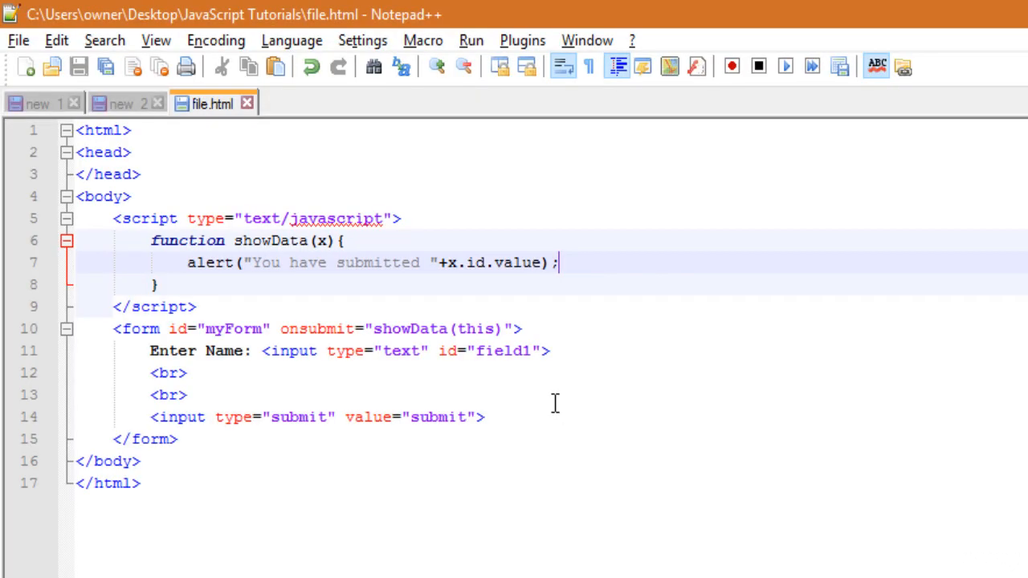
Replace id with field1 in the alert line and resubmit Ankit to get "You have submitted Ankit".
{"action": "double_click", "coordinate": [476, 264]}
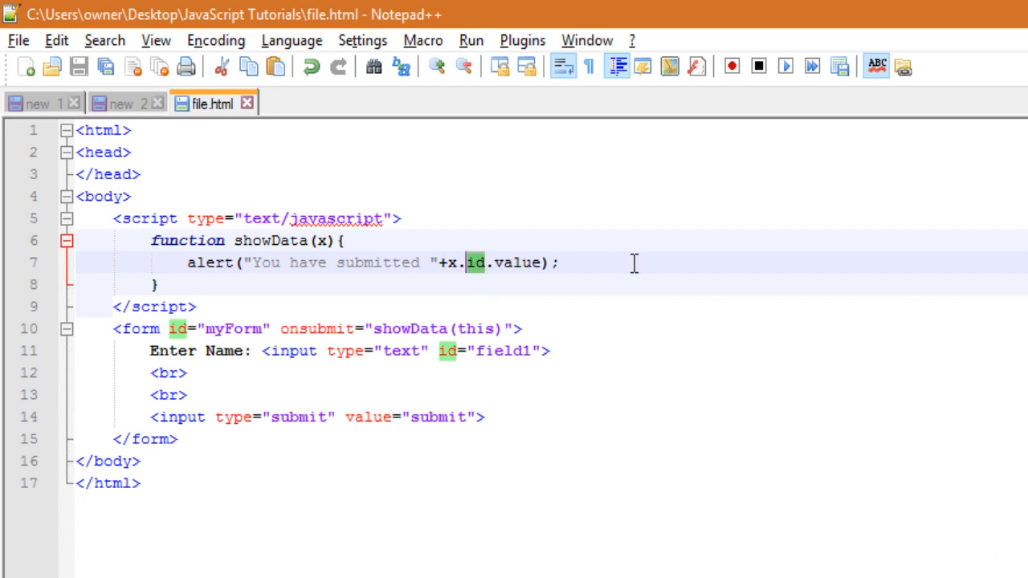
{"action": "type", "text": "field1"}
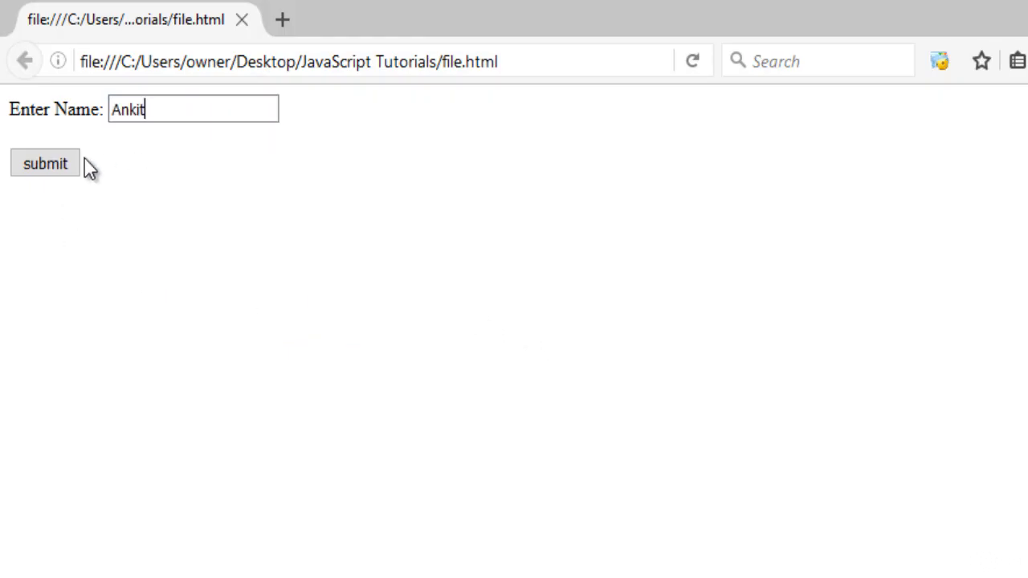
{"action": "left_click", "coordinate": [45, 163]}
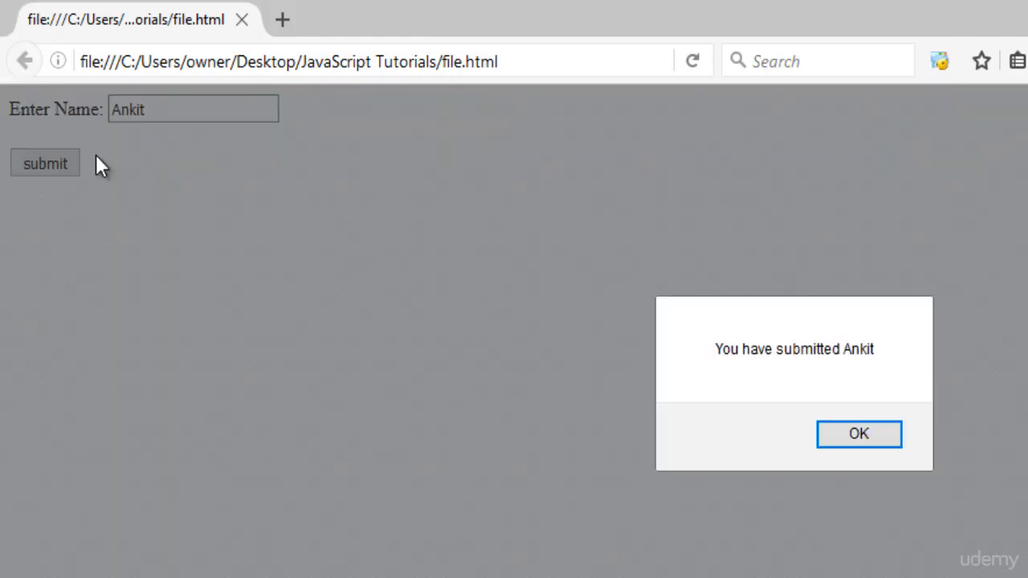